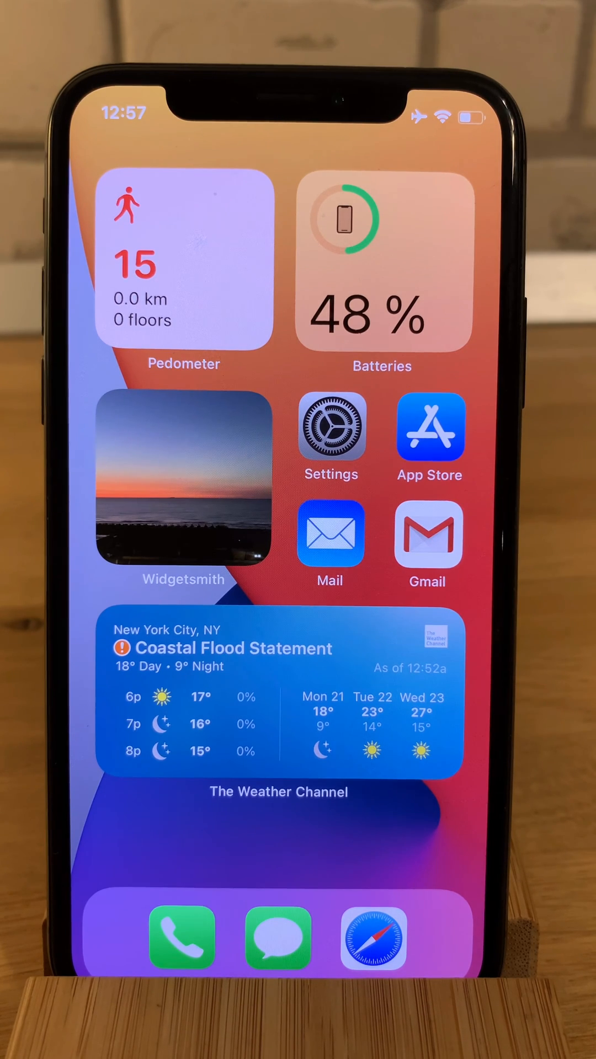
Step: Open Settings from the Home Screen and scroll the app list to Gmail
click(428, 536)
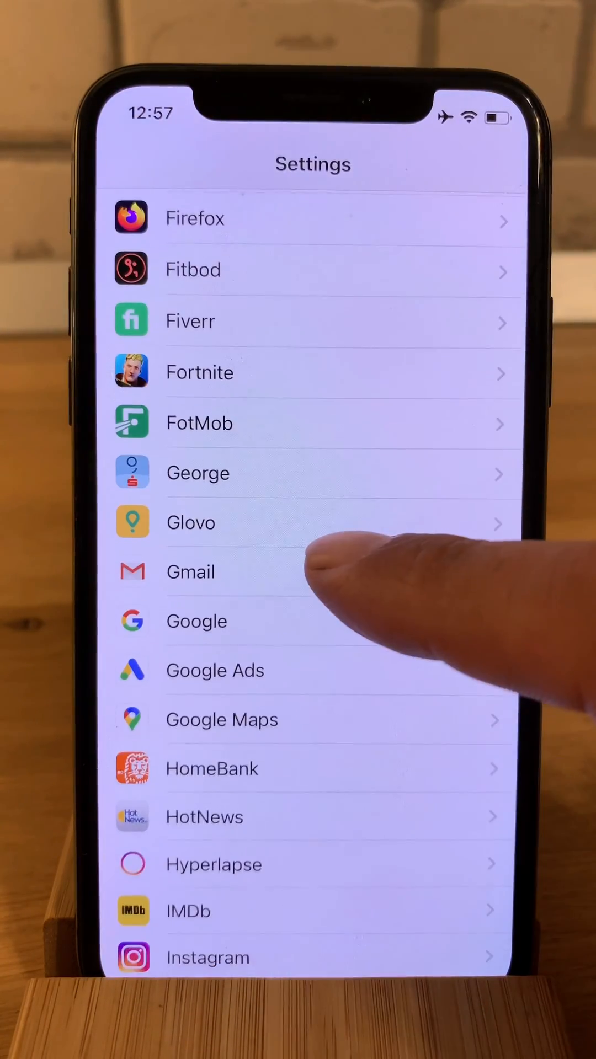
Step: In Gmail's settings, set Default Mail App to Gmail instead of Mail
click(191, 572)
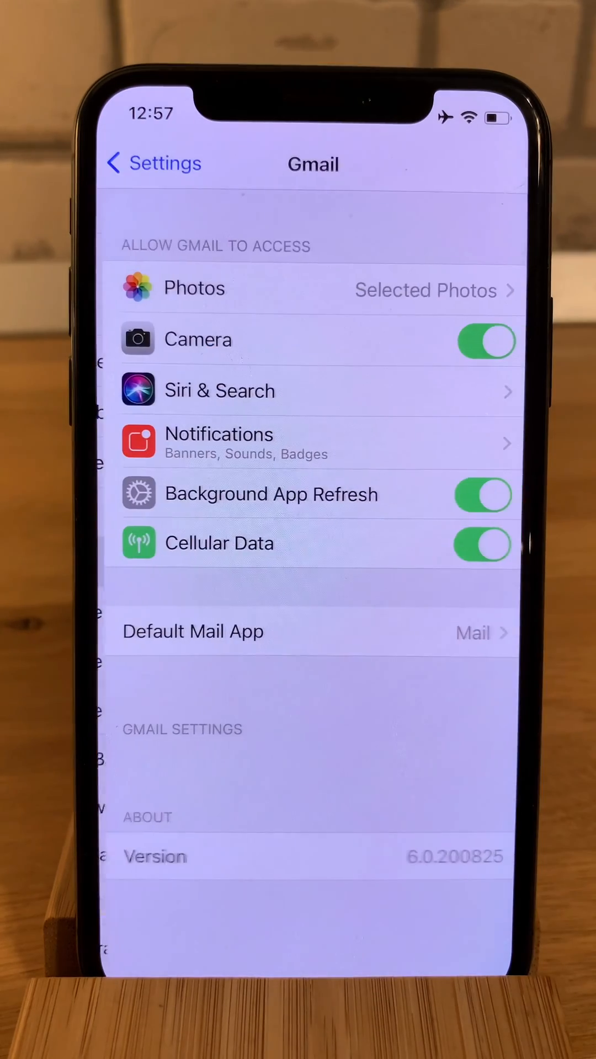
click(192, 631)
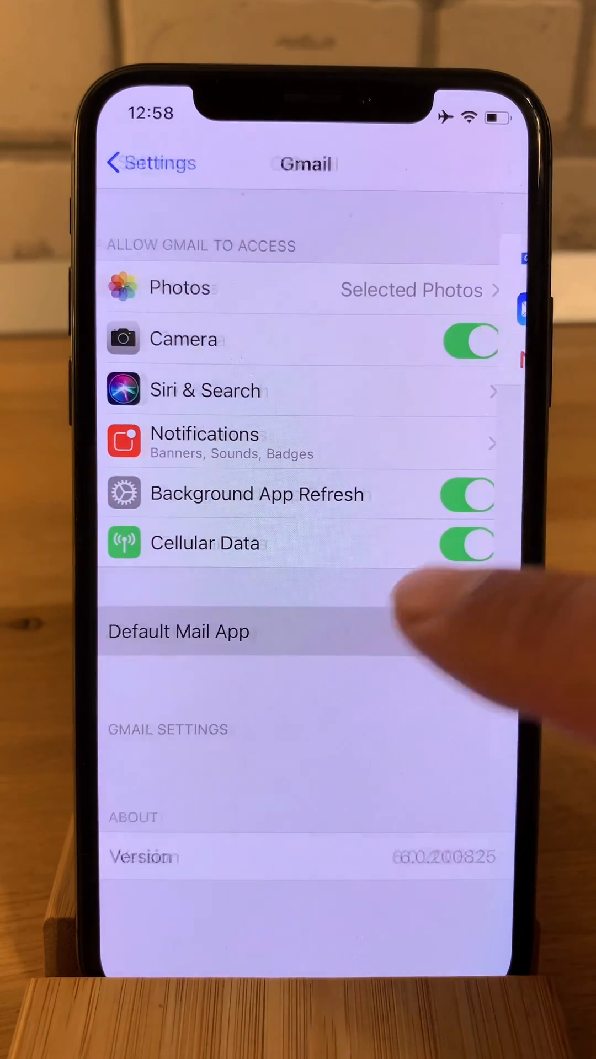
click(179, 632)
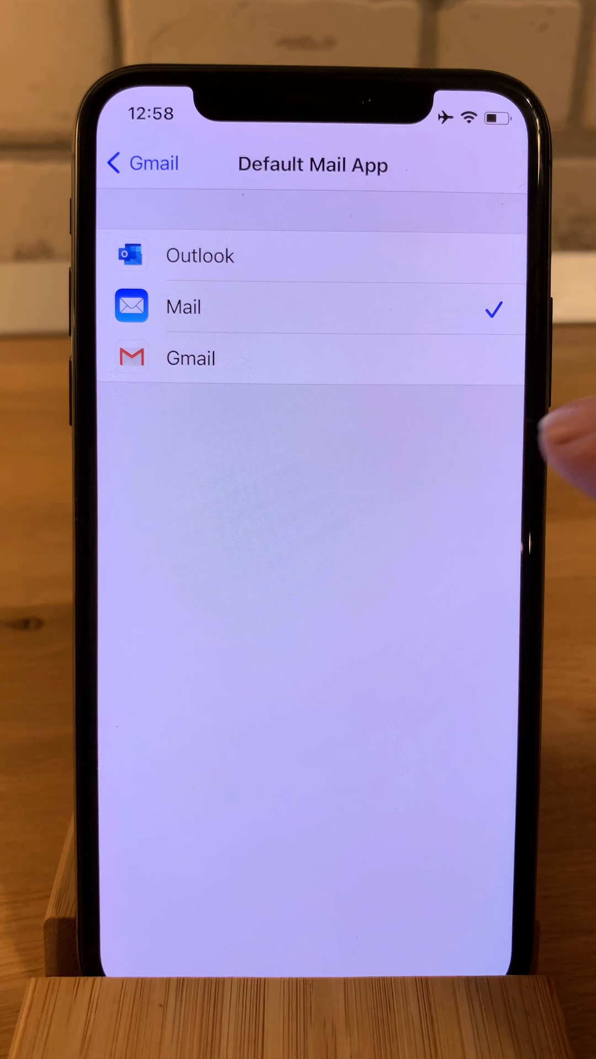
click(191, 358)
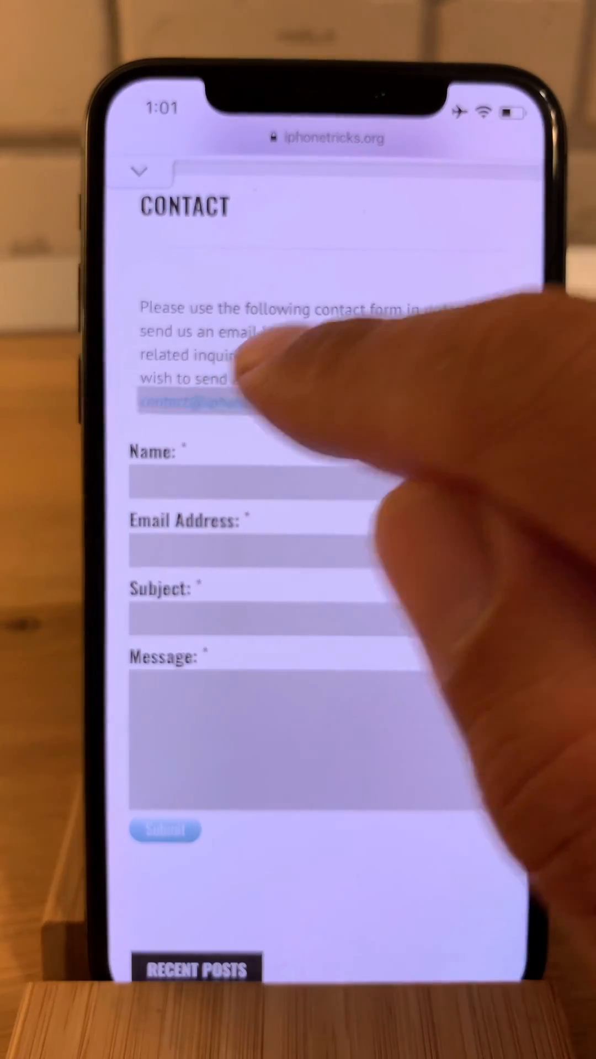
Step: Test the contact email link on iphonetricks.org, then reopen Settings from the Home Screen
click(196, 401)
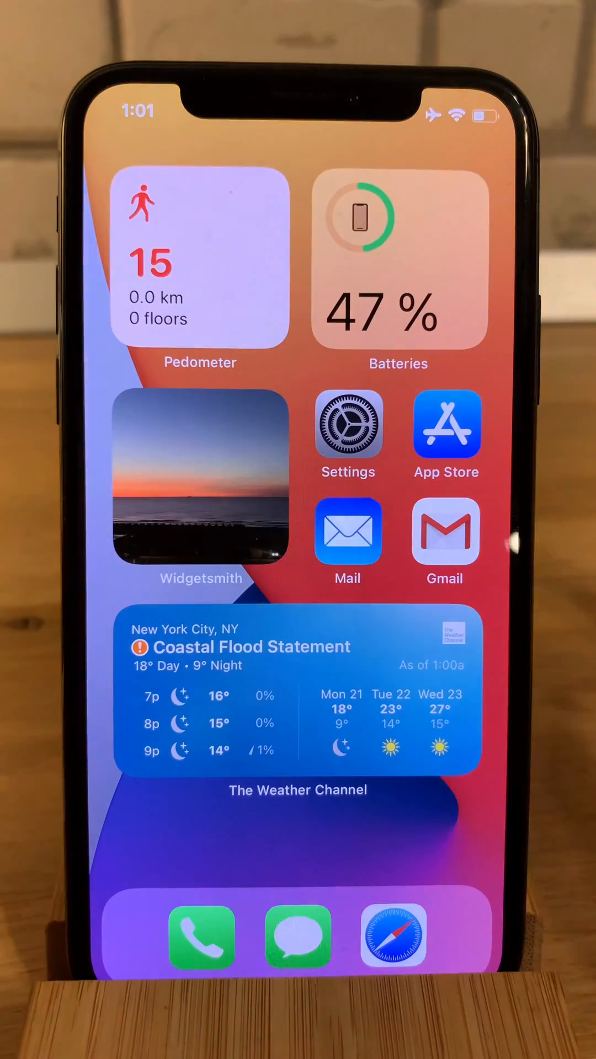
click(443, 531)
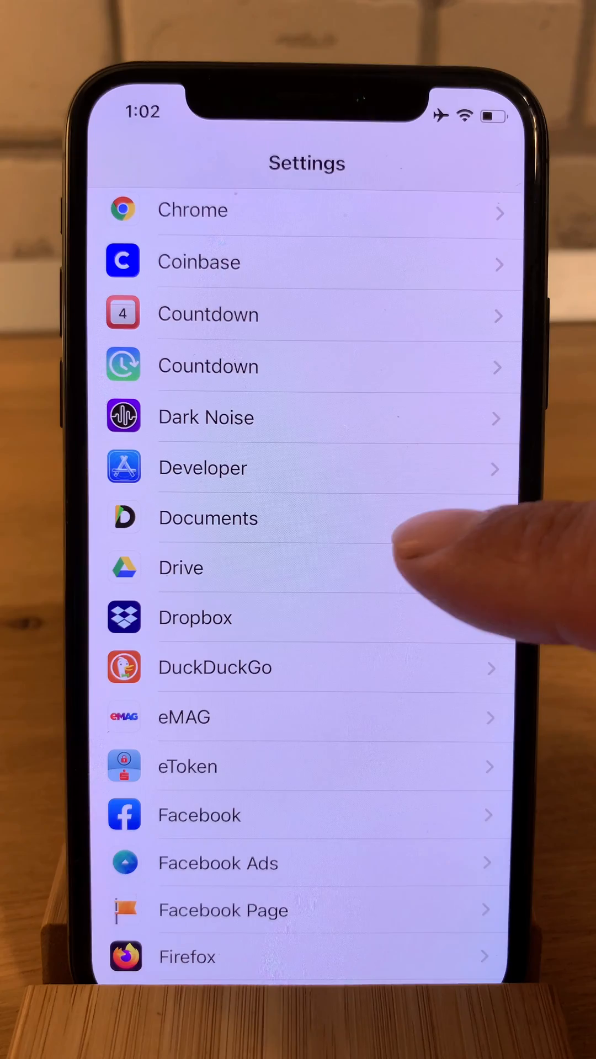
Step: In Chrome's settings, set Default Browser App to Chrome instead of Safari
click(193, 210)
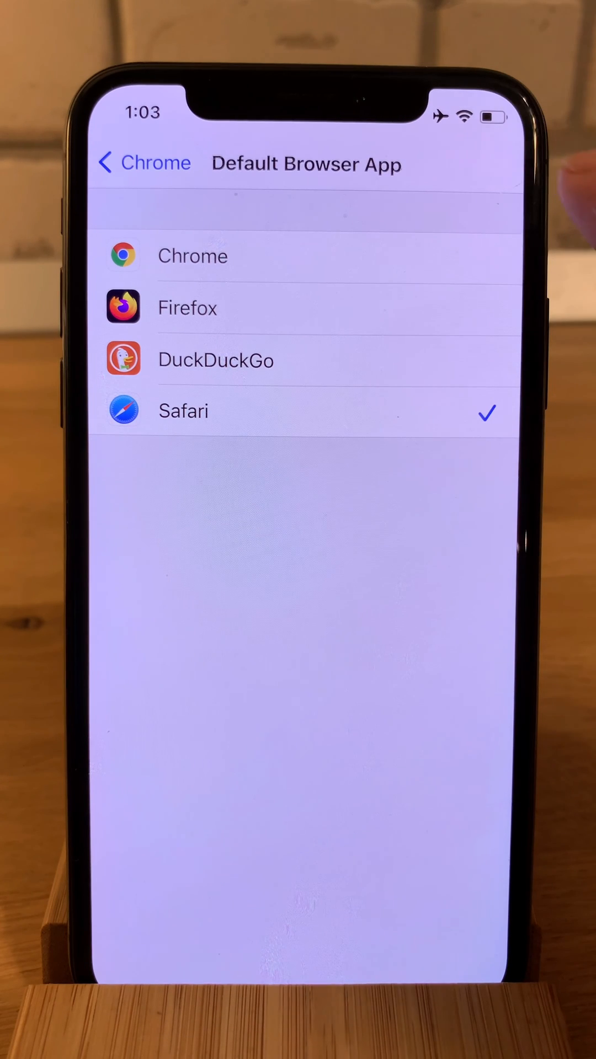
click(192, 256)
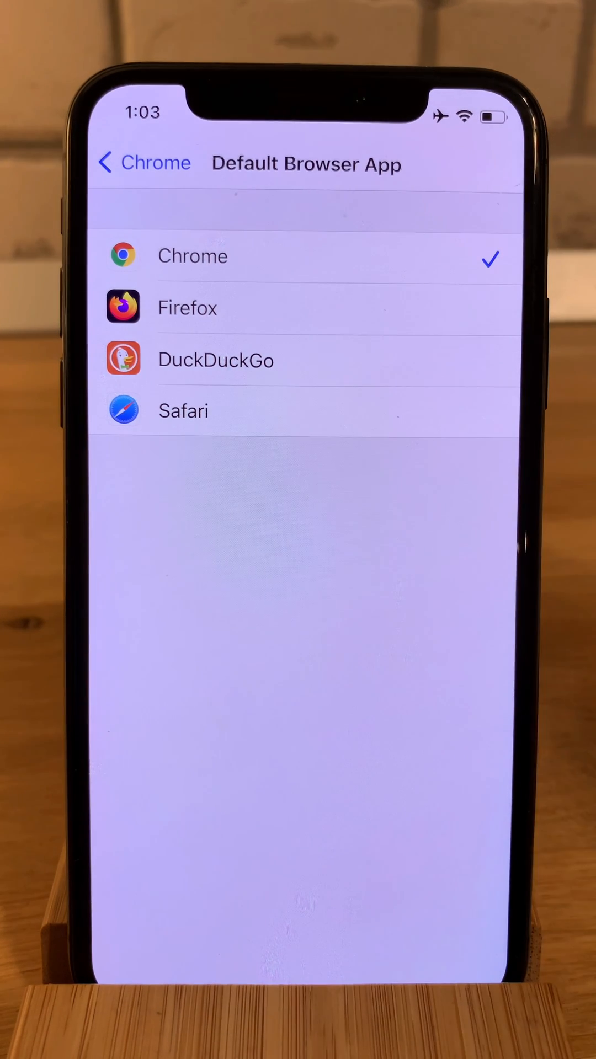